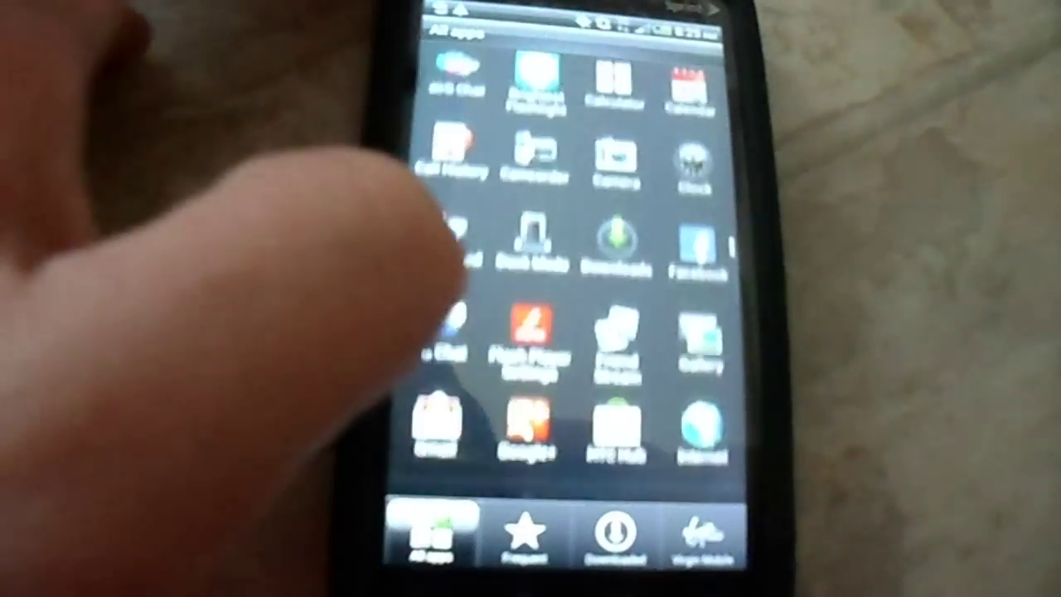
{"action": "scroll", "scroll_direction": "down", "scroll_amount": 3}
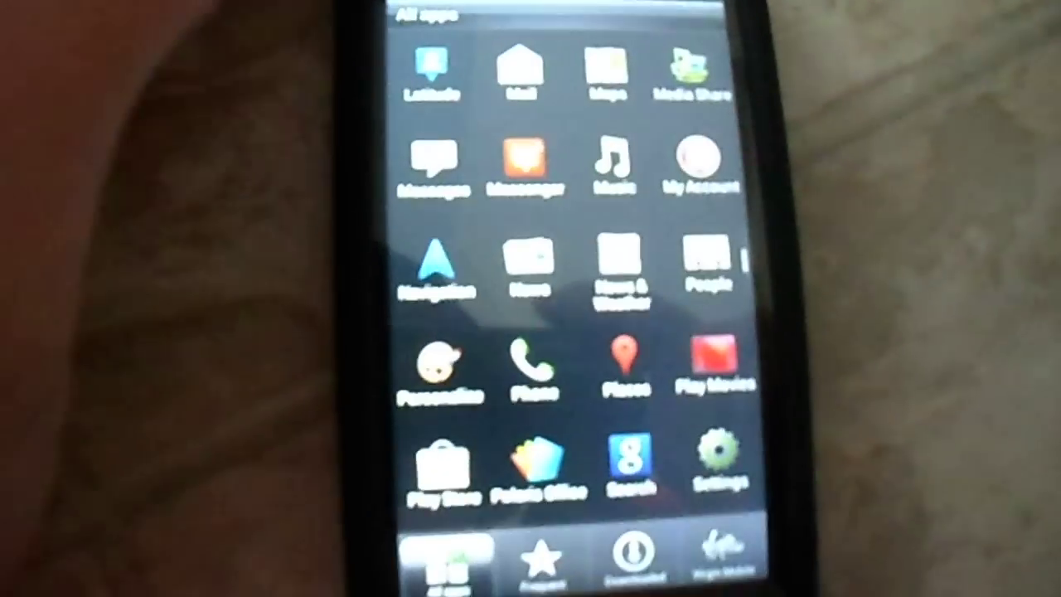